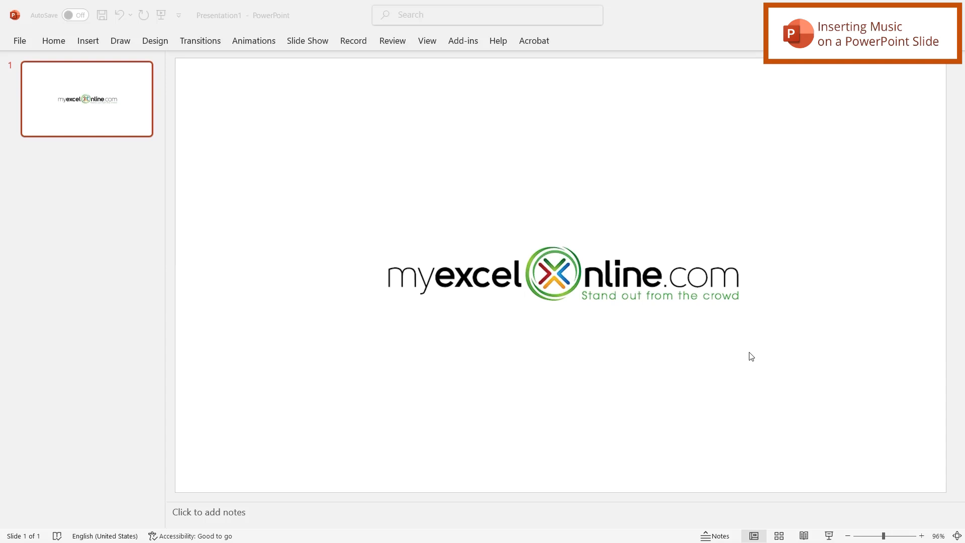
mouse_move(58, 26)
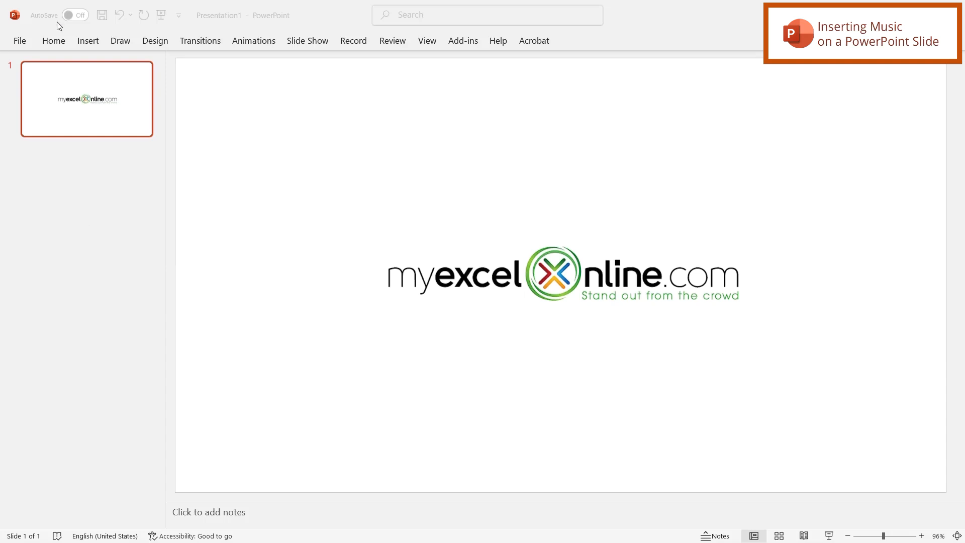
- Show the Audio insertion choices from the Insert ribbon's Media group
click(88, 40)
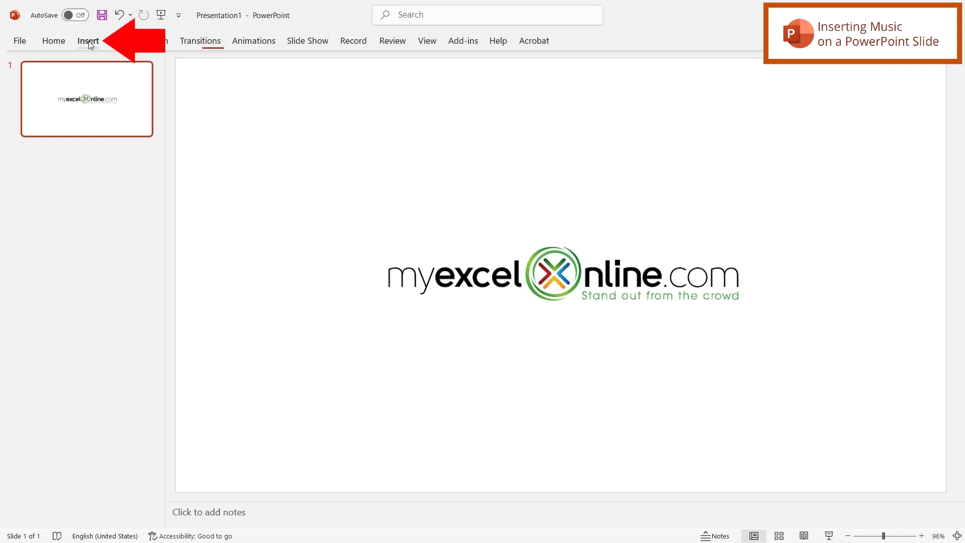
click(87, 40)
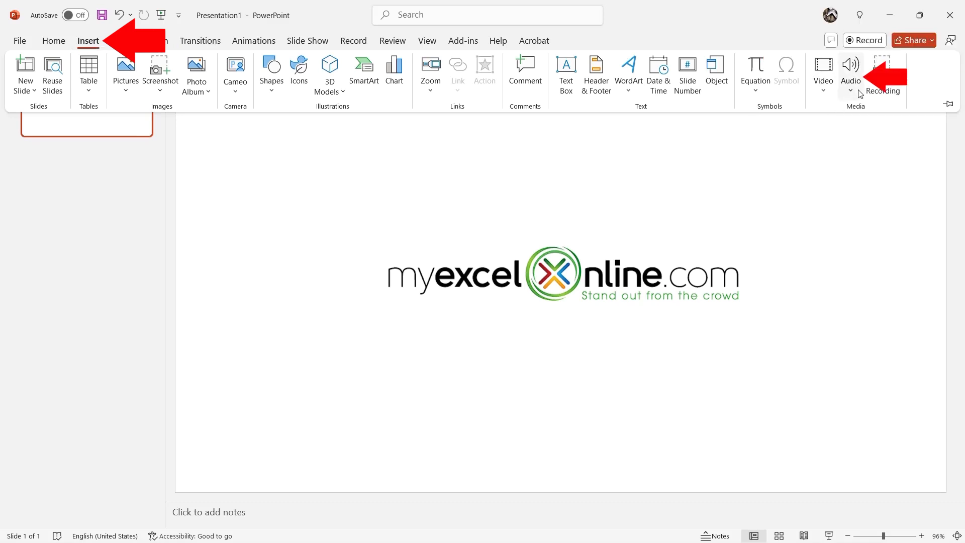
click(851, 74)
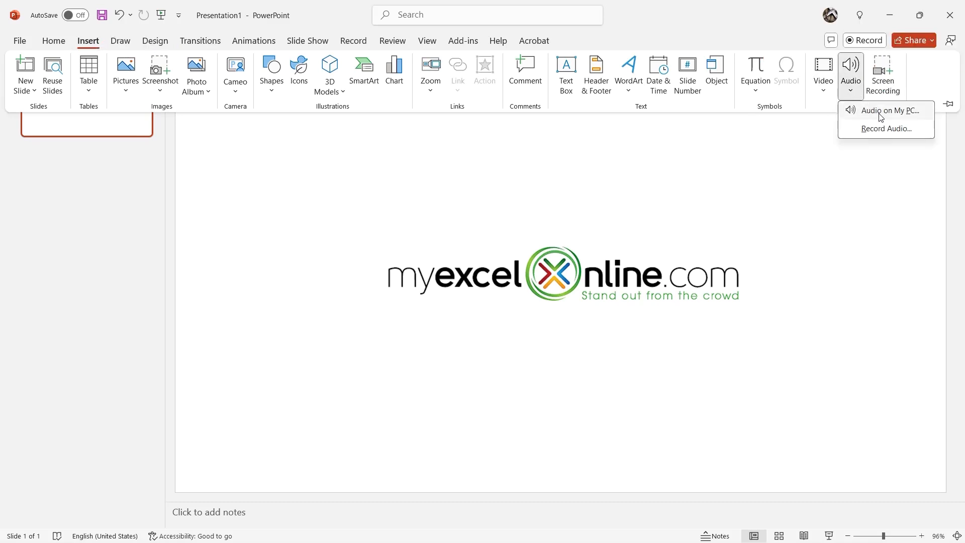
- Insert the Defying Gravity mp3 from the computer onto the slide as an audio icon
click(889, 111)
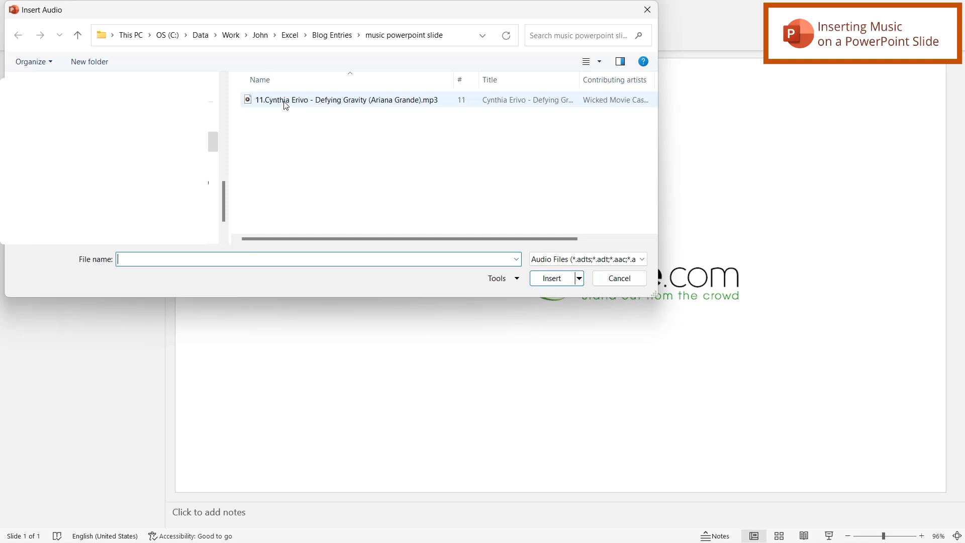
click(342, 100)
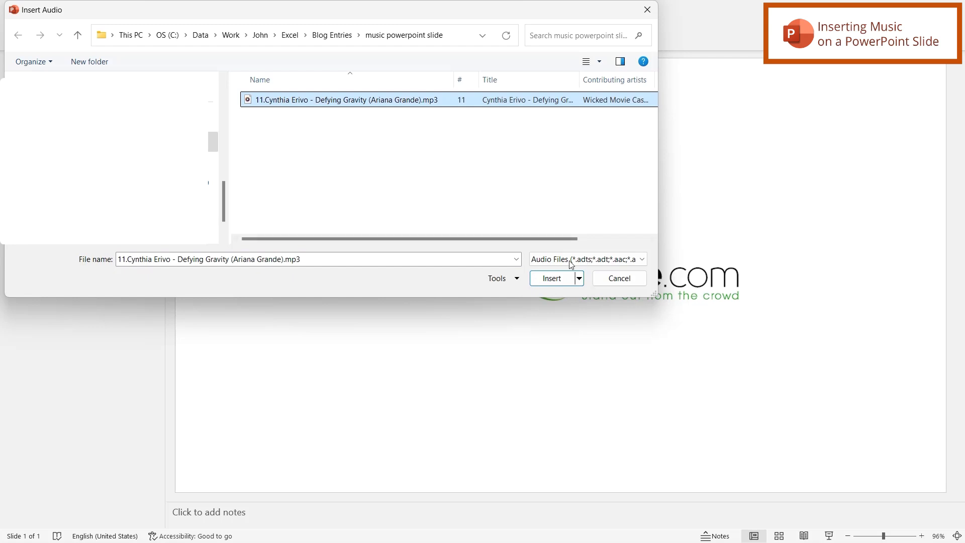
click(551, 279)
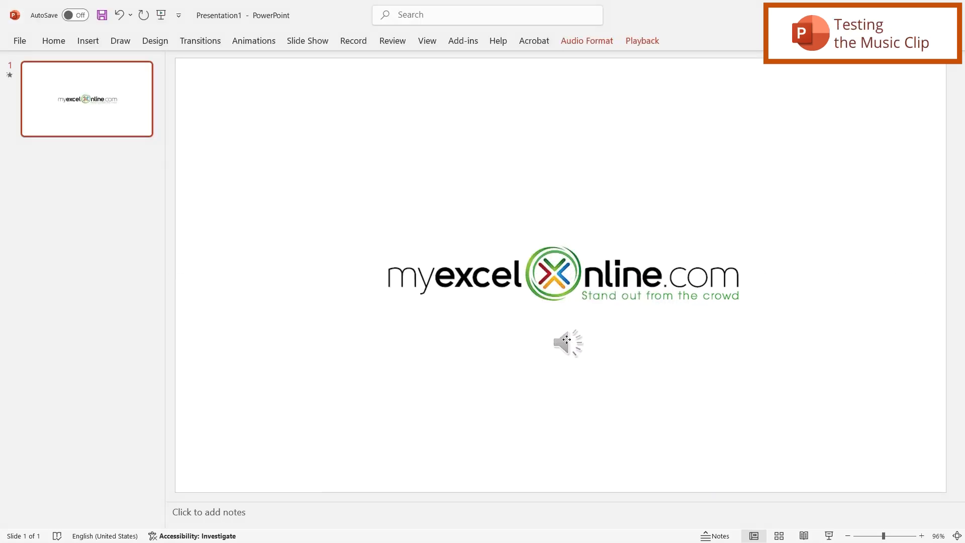
- Play the inserted song from its icon and pause it at about four seconds
click(566, 342)
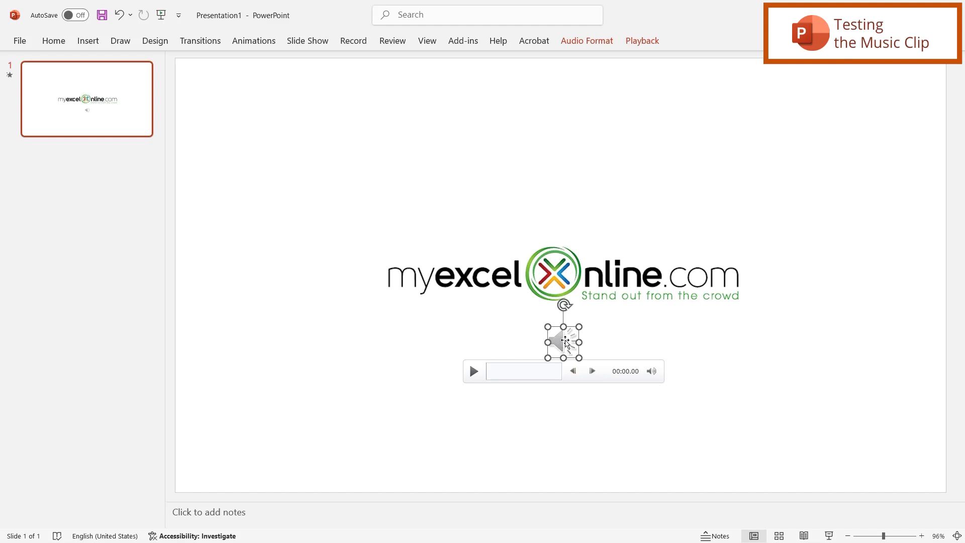
mouse_move(473, 380)
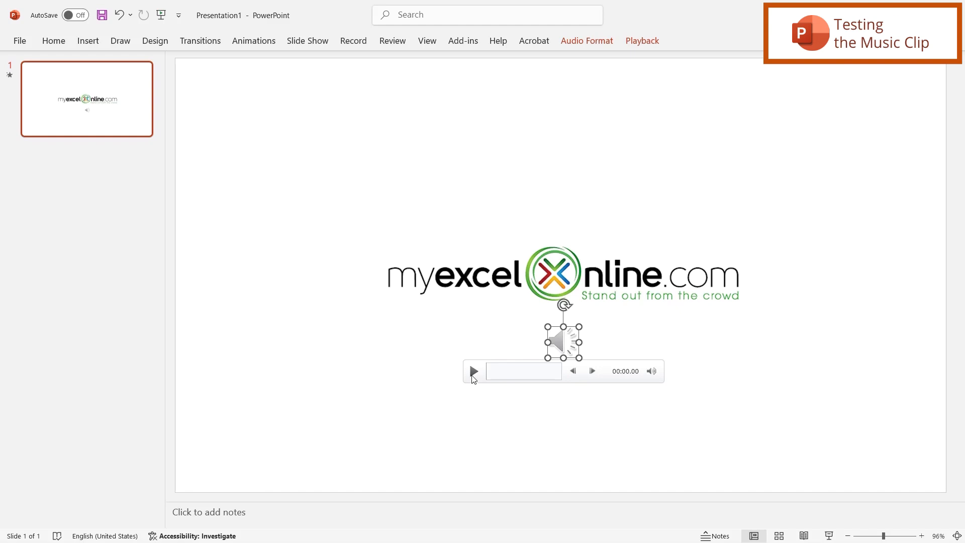
click(473, 371)
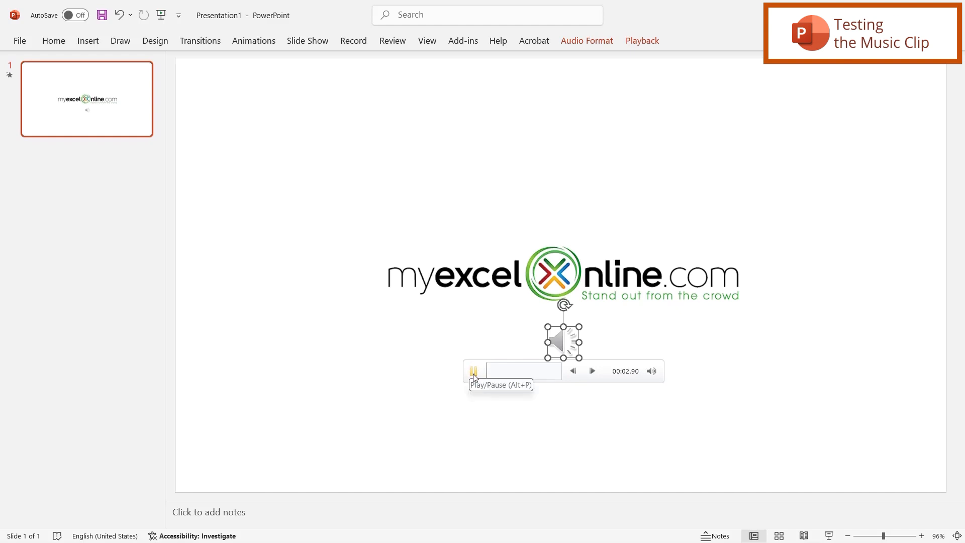
click(473, 371)
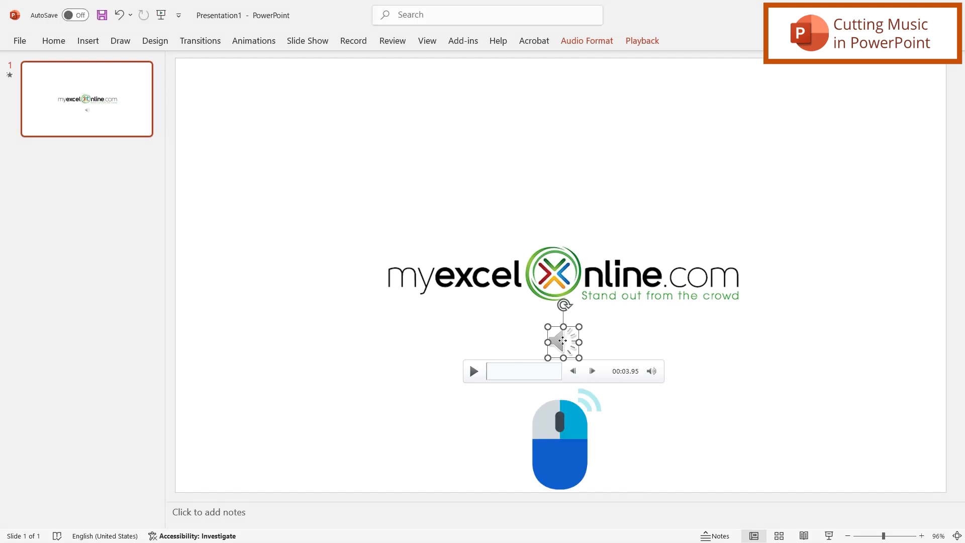
- Bring up the Trim Audio window for the Defying Gravity song (7:39 long)
right_click(561, 342)
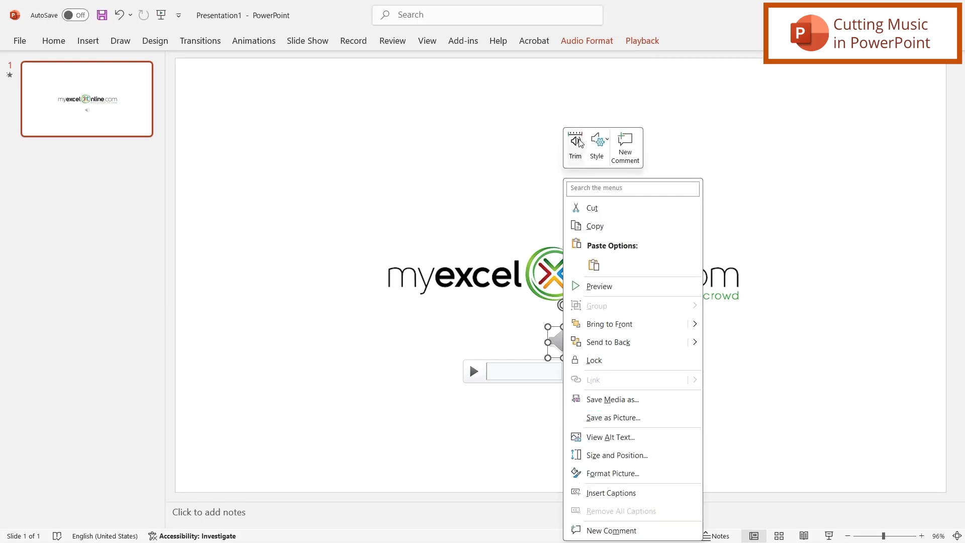
click(574, 146)
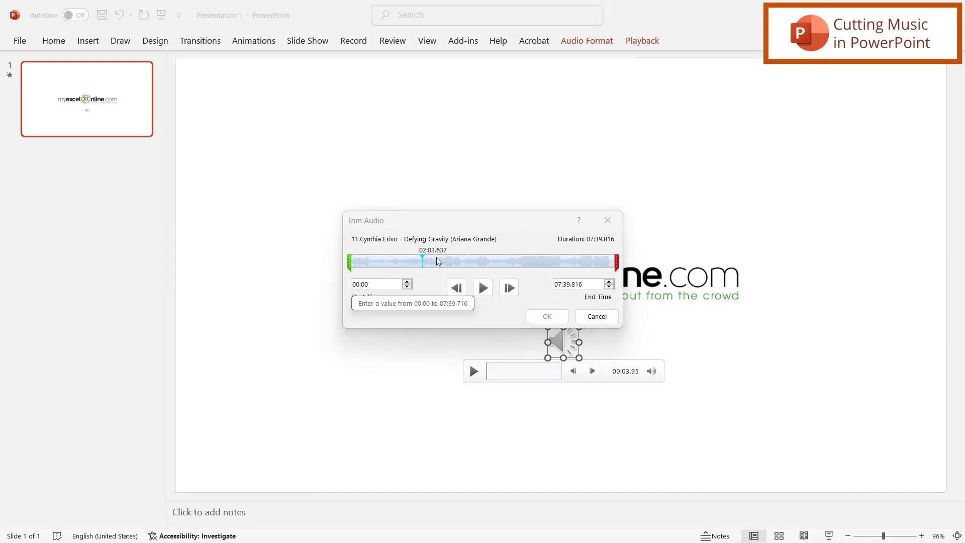
- Trim the song to the snippet from 02:03.524 to 02:21.127 and apply it
drag(422, 260, 351, 266)
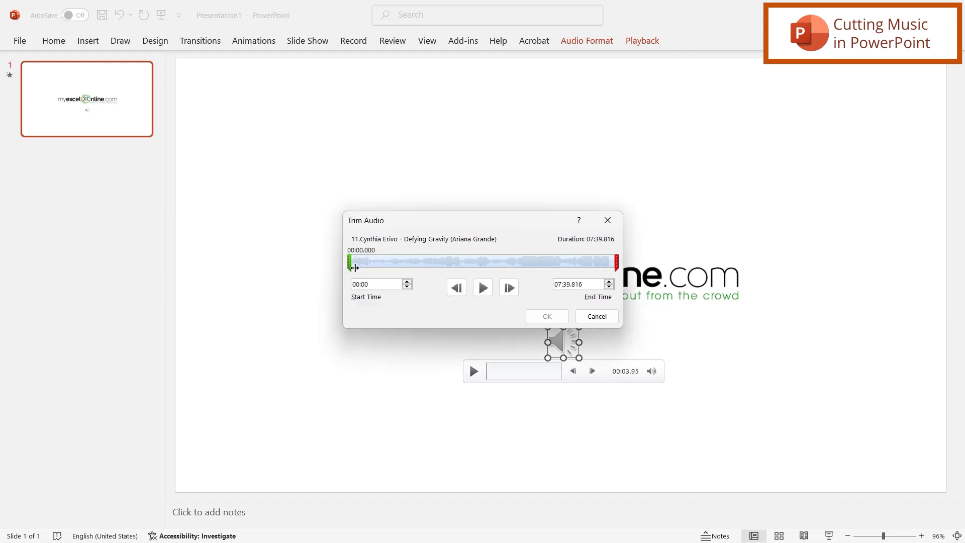
drag(350, 266, 420, 266)
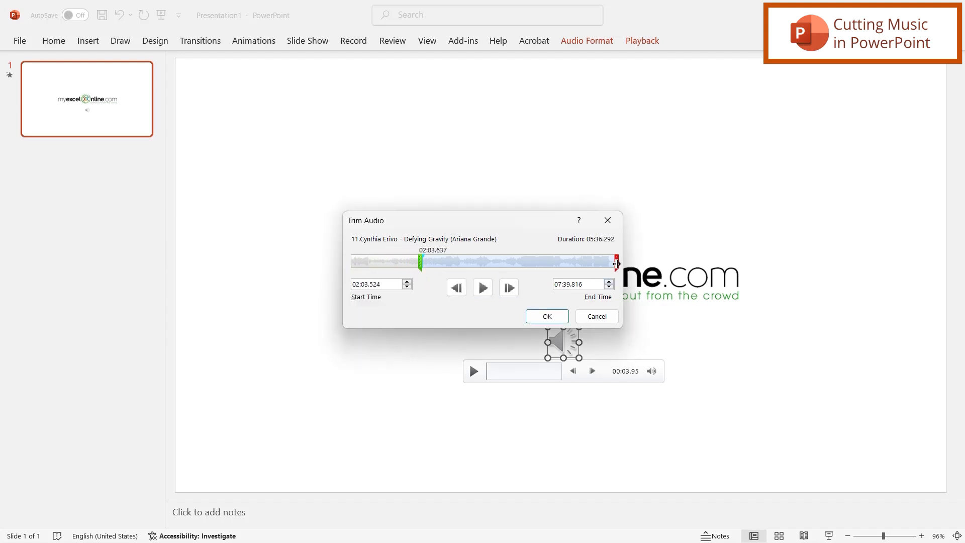
drag(616, 263, 435, 264)
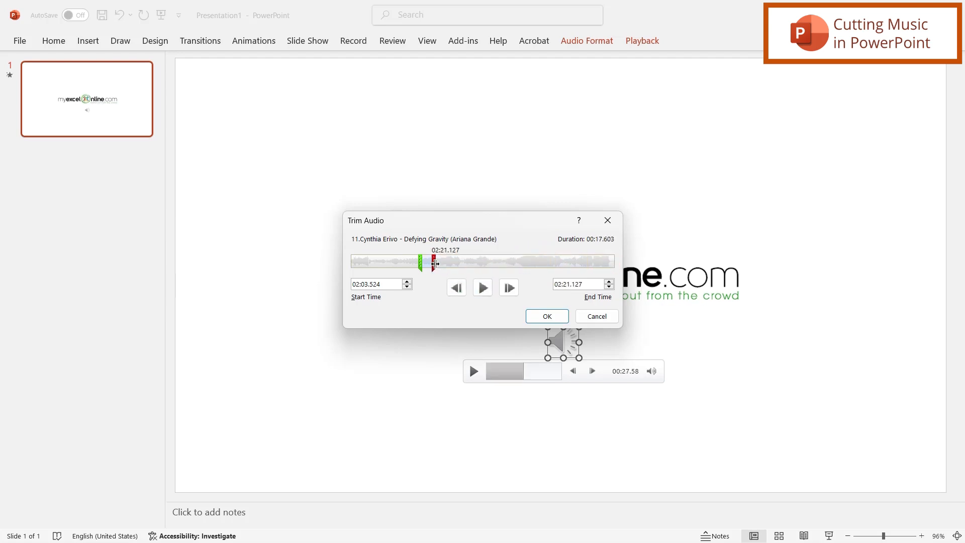
click(546, 316)
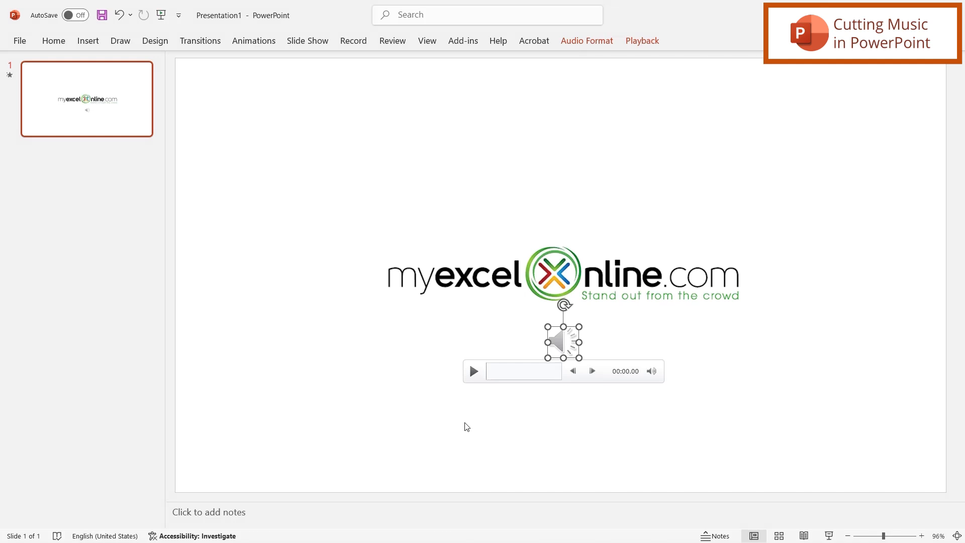
mouse_move(465, 427)
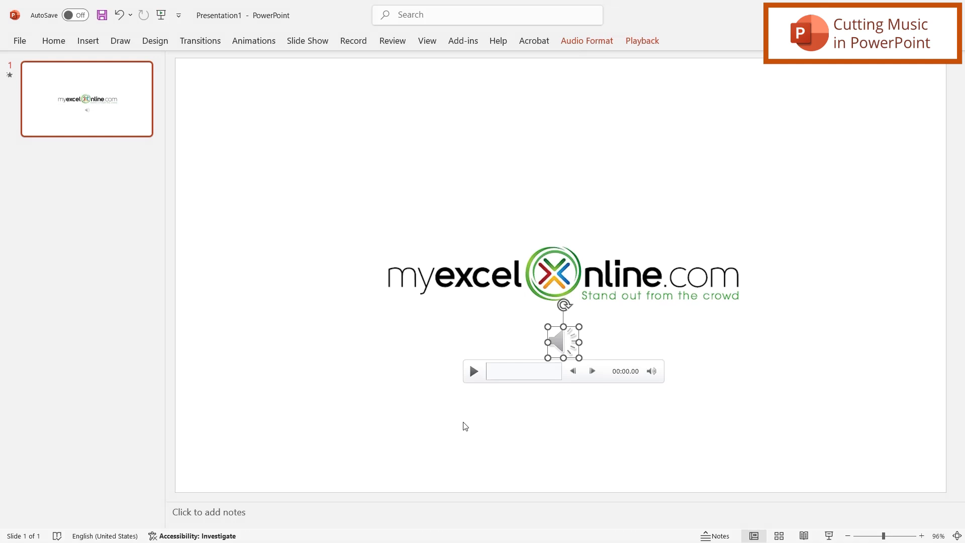
- Play the trimmed snippet and pause it at about 9.8 seconds
click(472, 371)
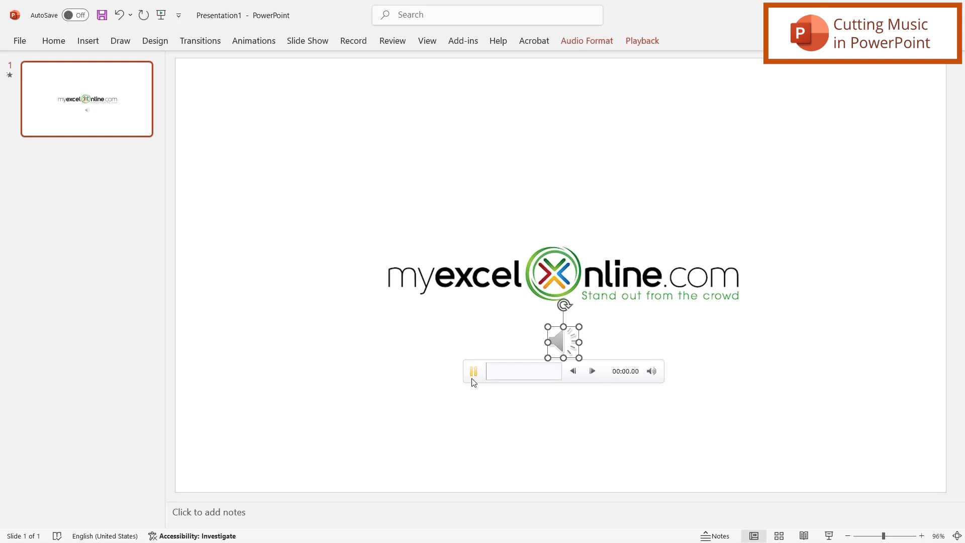
click(472, 371)
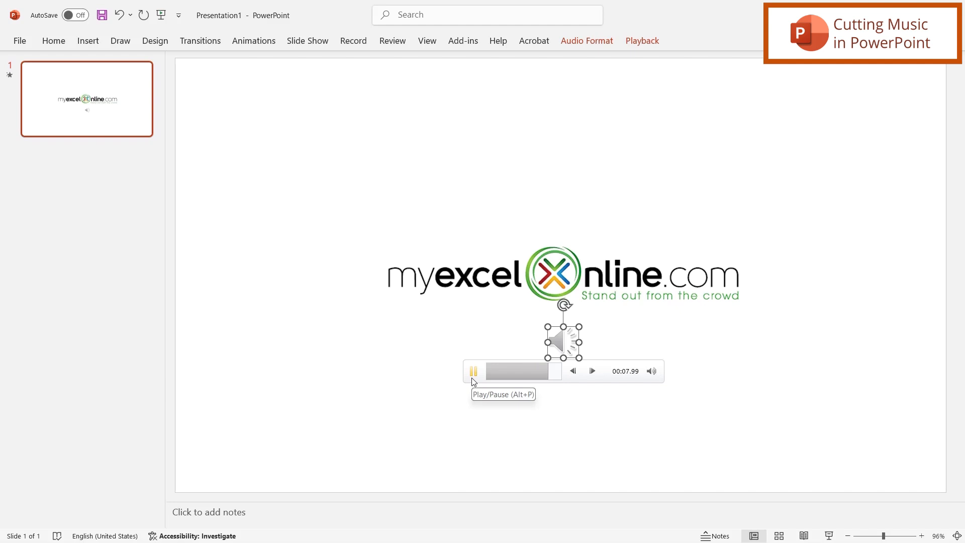
click(474, 371)
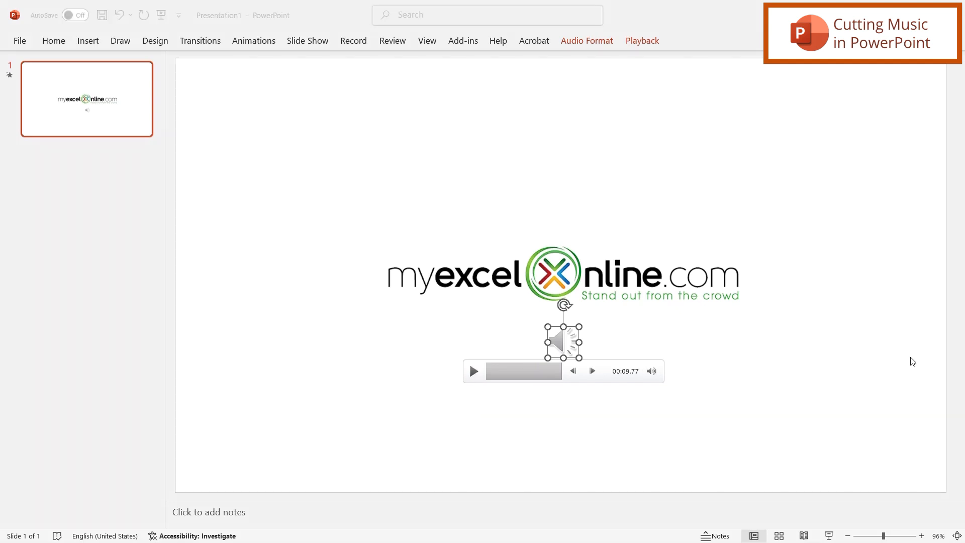